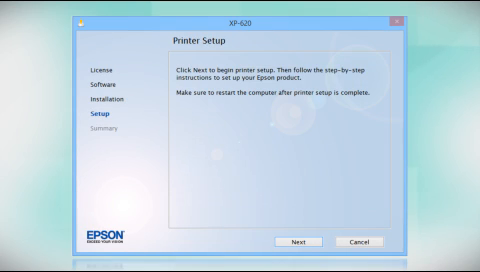
Step: Continue from Printer Setup to the Select Setup Options page
click(304, 240)
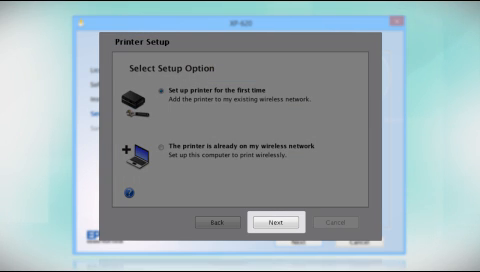
Step: Choose first-time printer setup, accept the Firewall Warning and start the network search
click(274, 220)
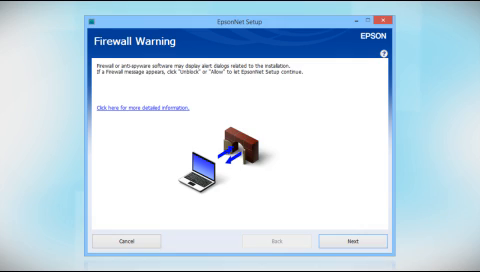
click(352, 242)
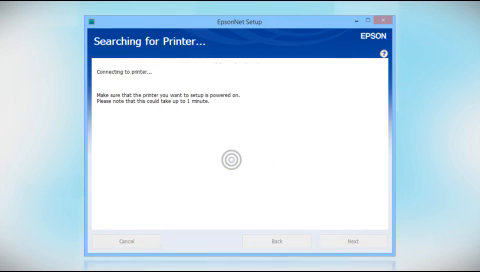